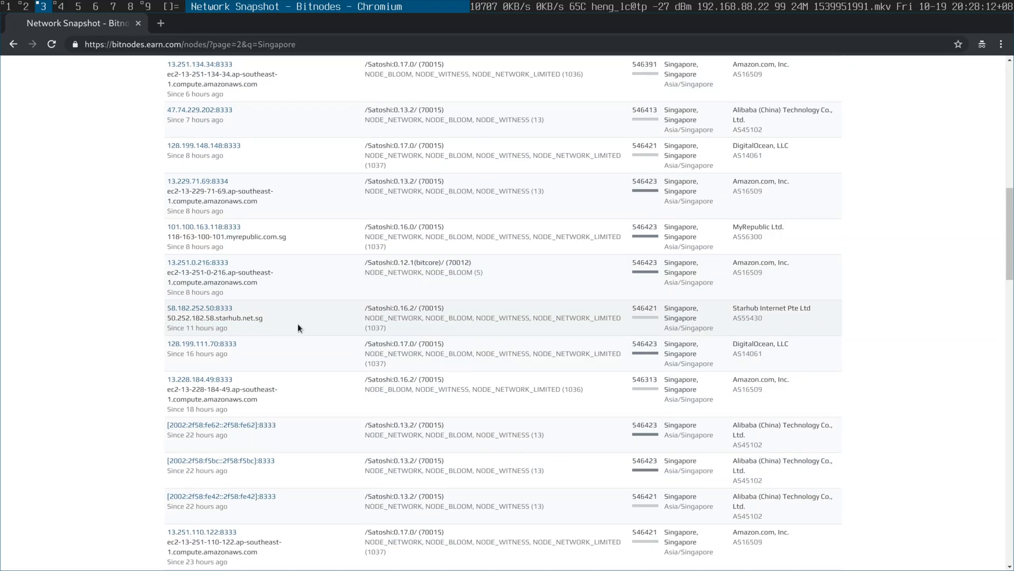
scroll("down", 3)
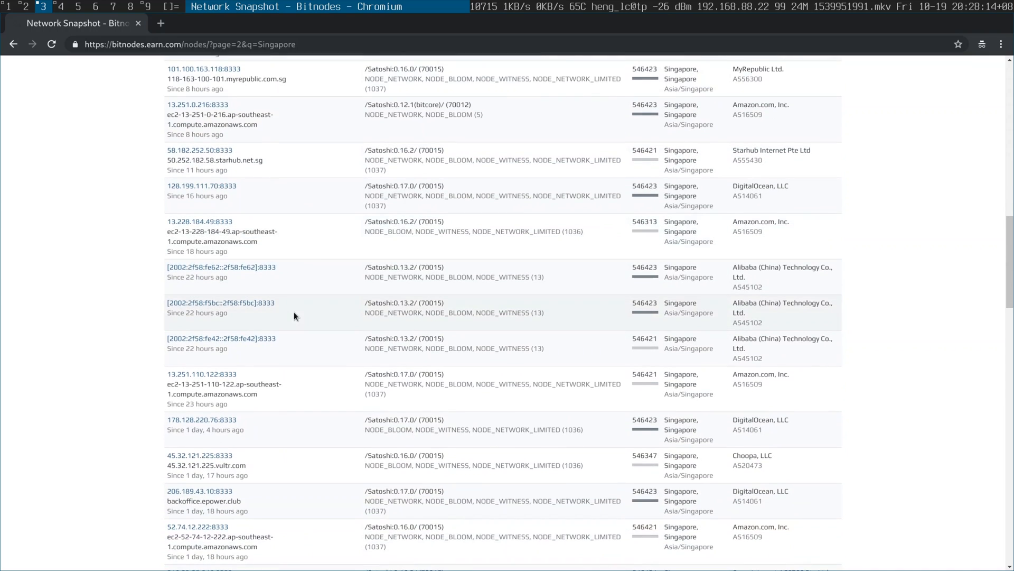
scroll("down", 3)
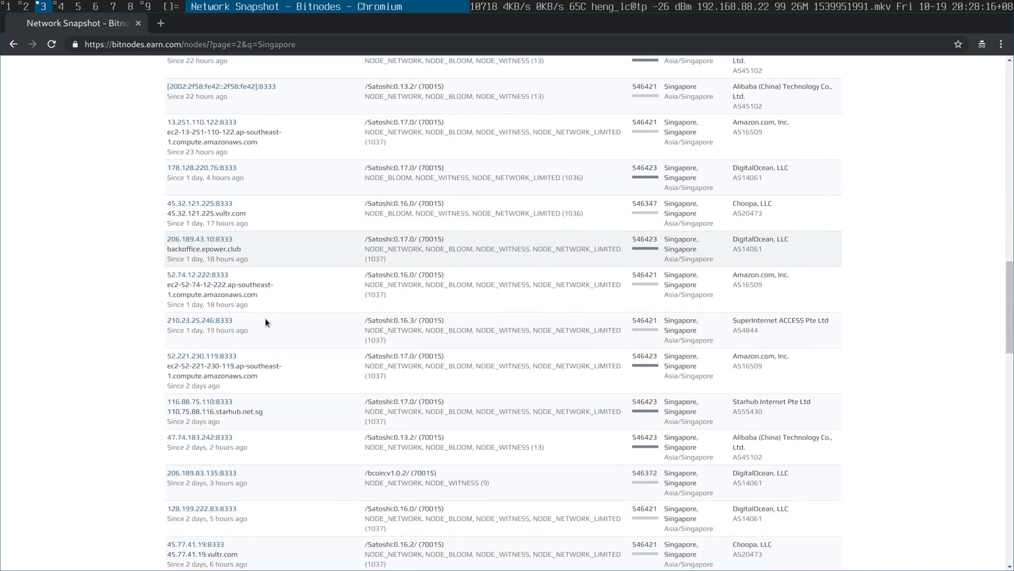